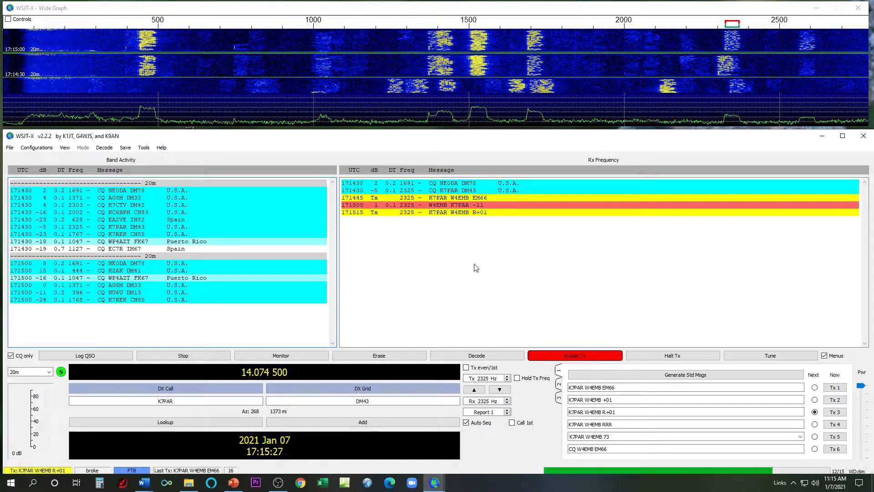
Step: Keep sending the Tx 3 R+01 report to K7PAR until the RR73 comes back
{"action": "left_click", "coordinate": [280, 355]}
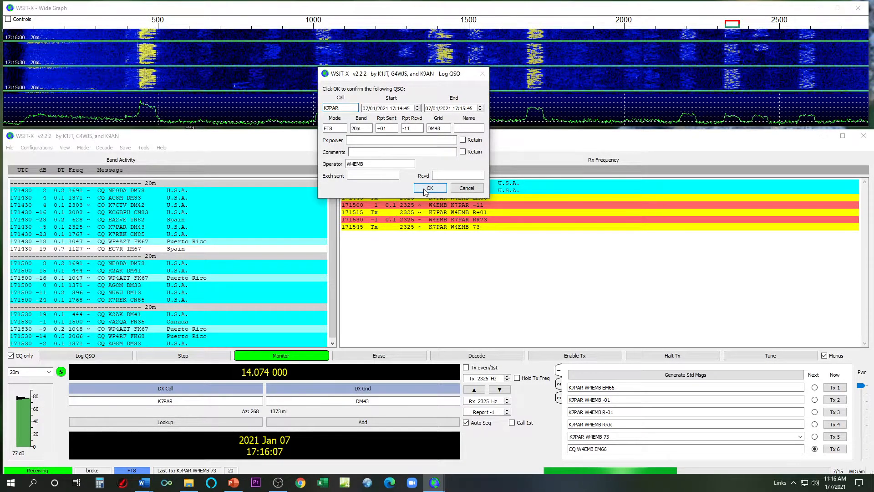
Step: Confirm the Log QSO dialog for K7PAR, 20m FT8, +01/-11, grid DM43
{"action": "left_click", "coordinate": [429, 188]}
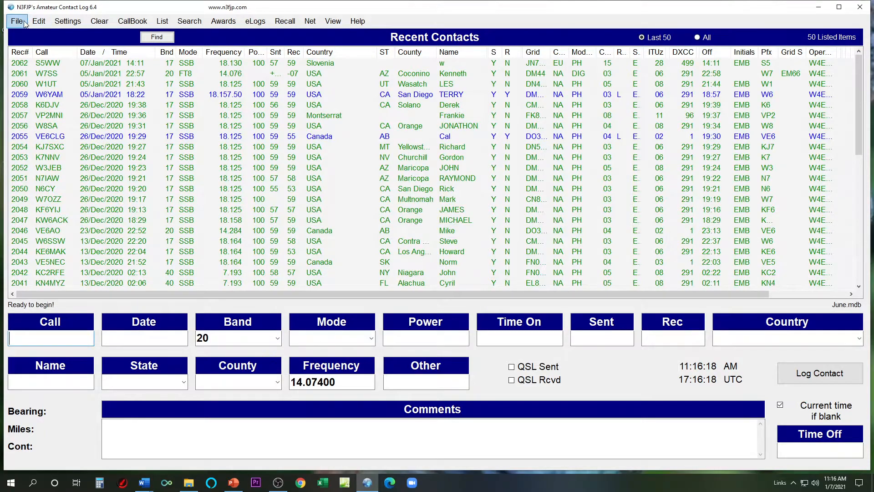
{"action": "left_click", "coordinate": [16, 21]}
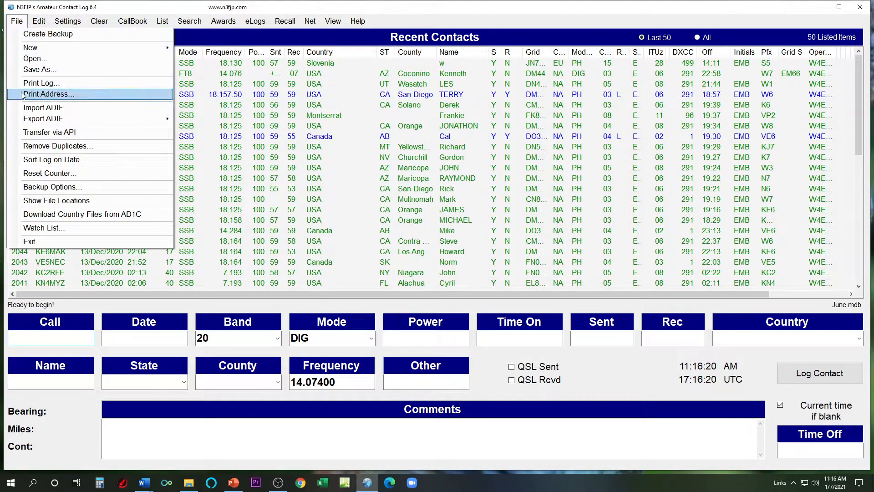
{"action": "left_click", "coordinate": [35, 59]}
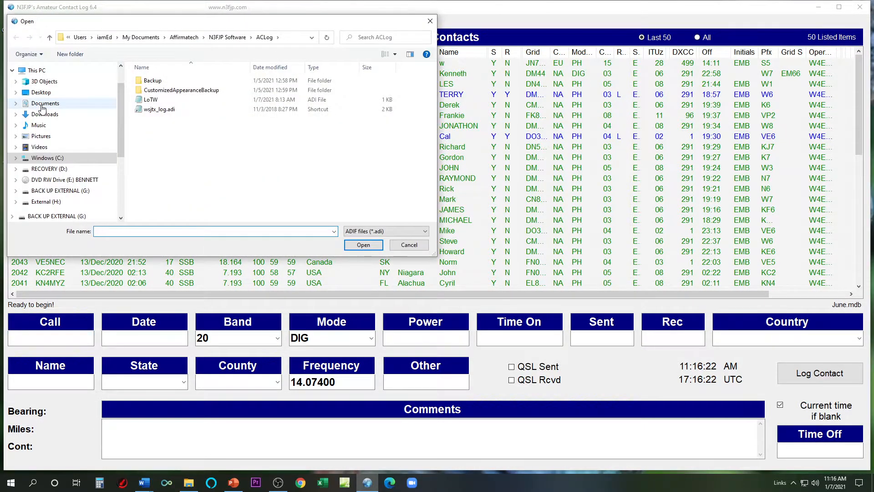
{"action": "left_click", "coordinate": [159, 109]}
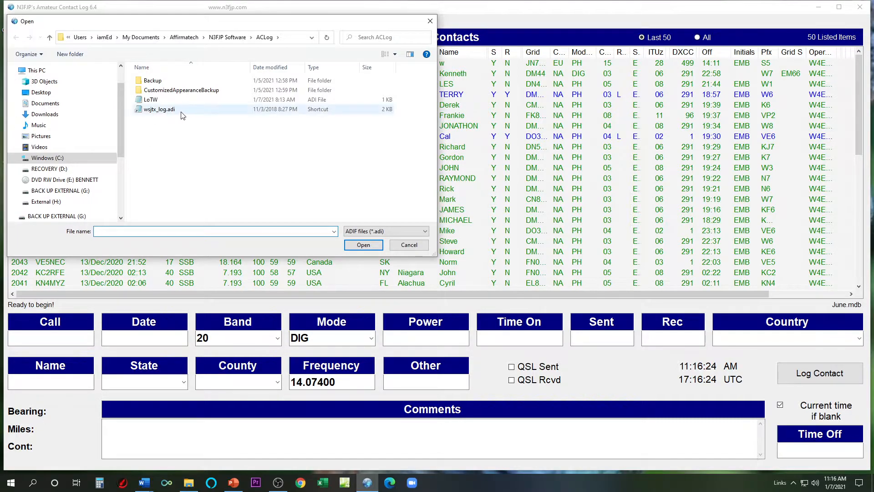
{"action": "left_click", "coordinate": [159, 109]}
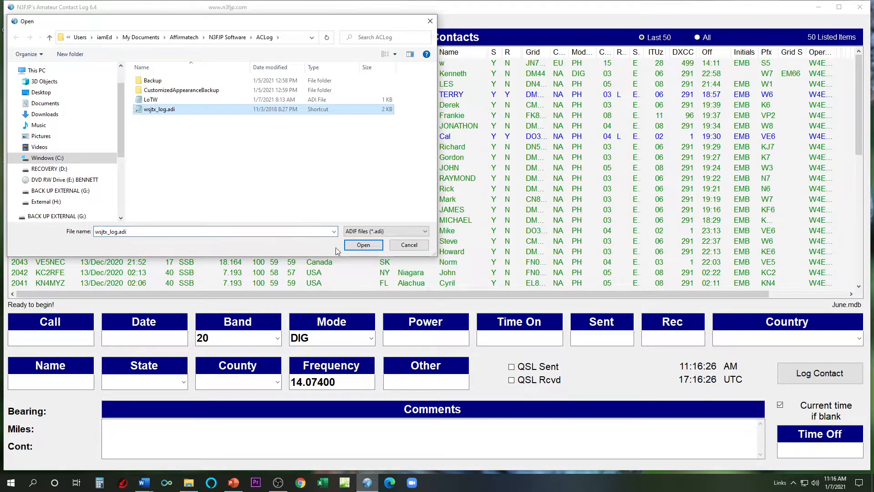
{"action": "left_click", "coordinate": [362, 245]}
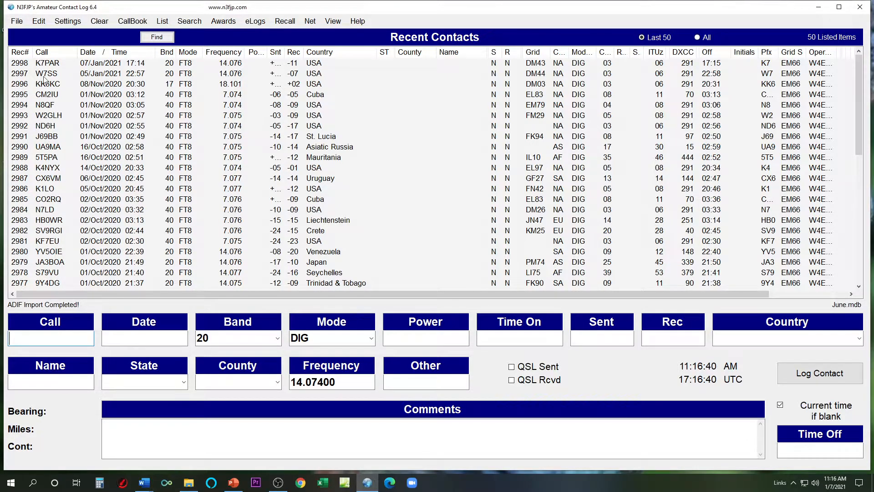
Step: Bring up the File commands to re-sort the log with K7PAR as record 2063
{"action": "left_click", "coordinate": [16, 21]}
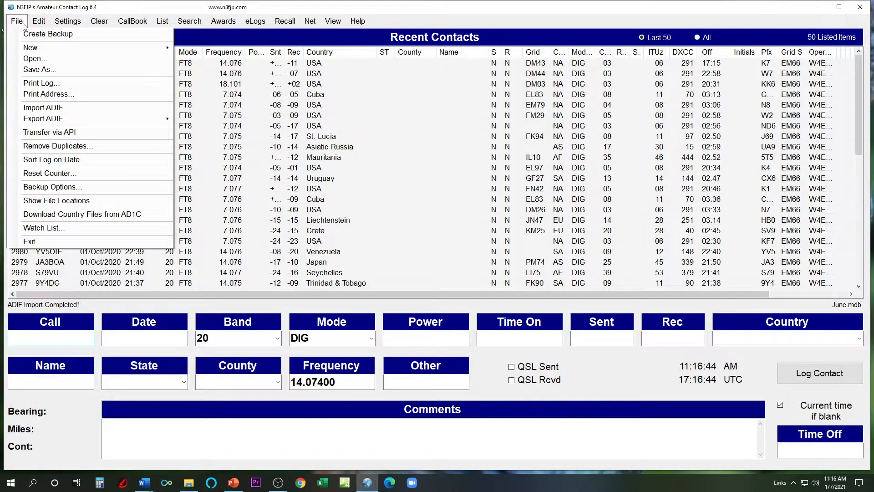
{"action": "mouse_move", "coordinate": [40, 83]}
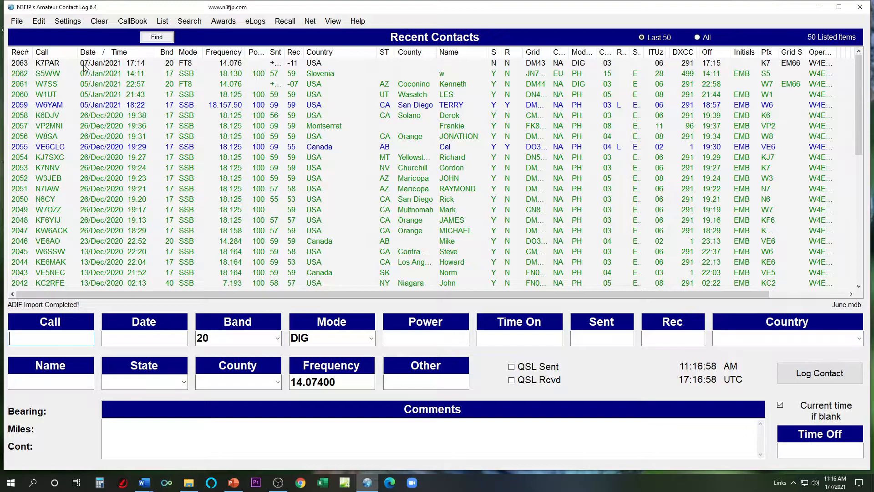
{"action": "mouse_move", "coordinate": [254, 85]}
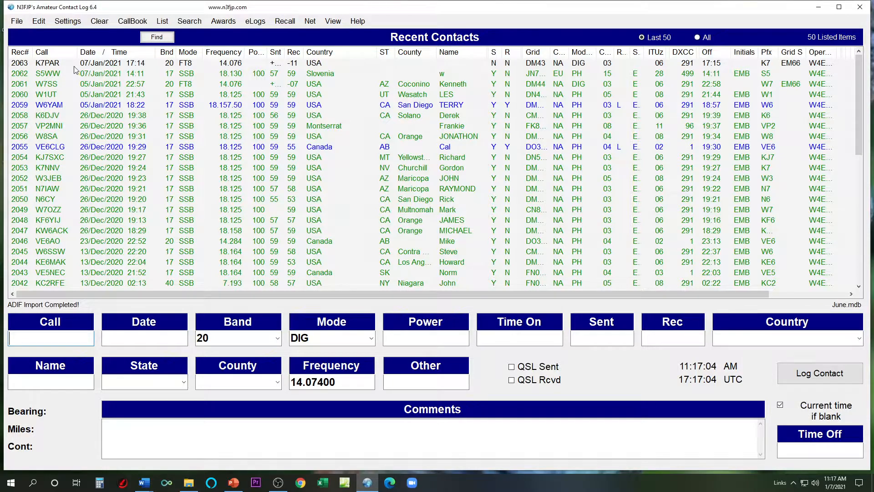
{"action": "left_click", "coordinate": [47, 62]}
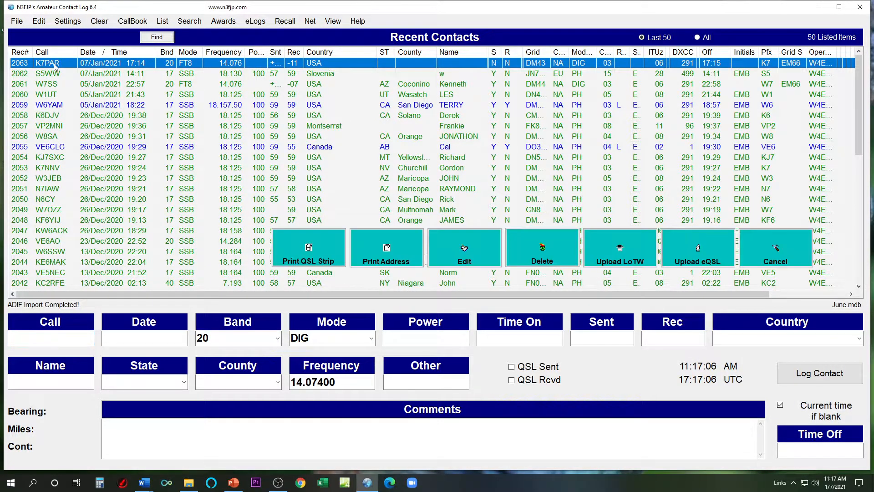
{"action": "left_click", "coordinate": [37, 21]}
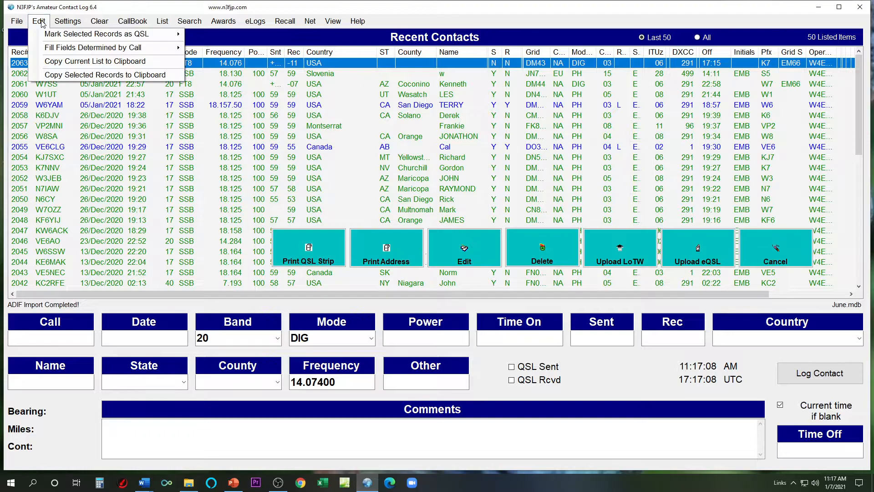
{"action": "mouse_move", "coordinate": [93, 47]}
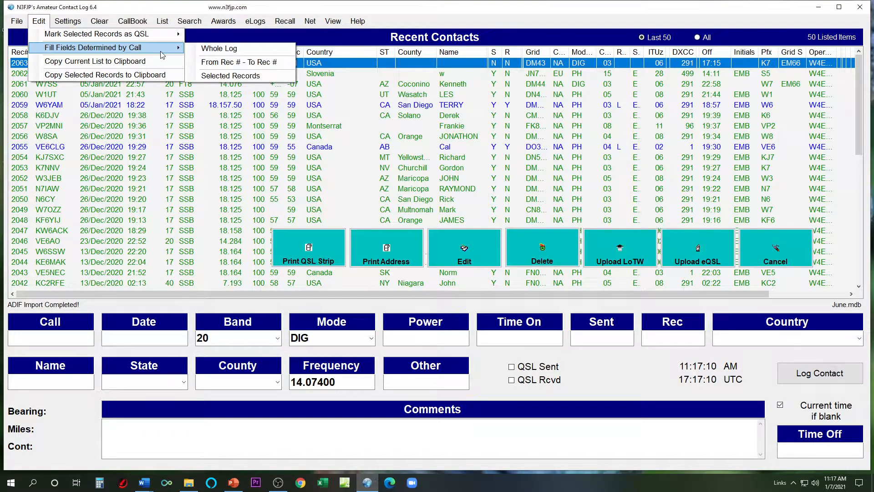
{"action": "mouse_move", "coordinate": [230, 75]}
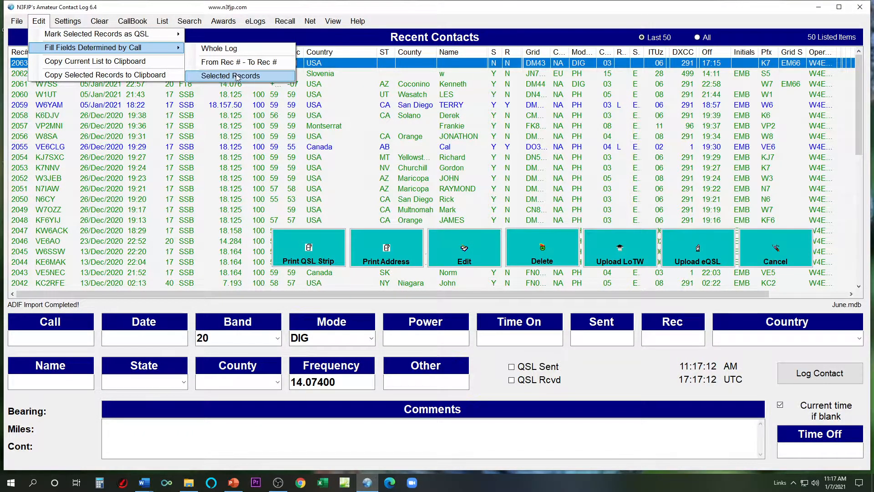
{"action": "mouse_move", "coordinate": [350, 67]}
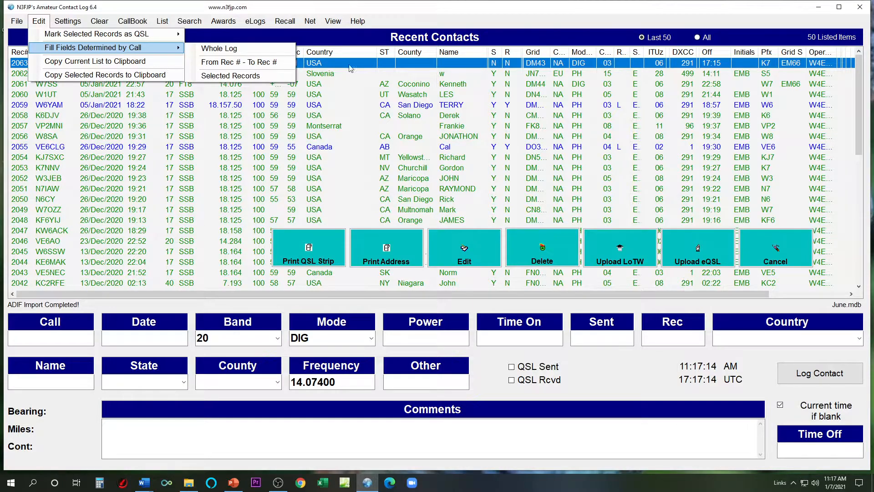
{"action": "left_click", "coordinate": [219, 48]}
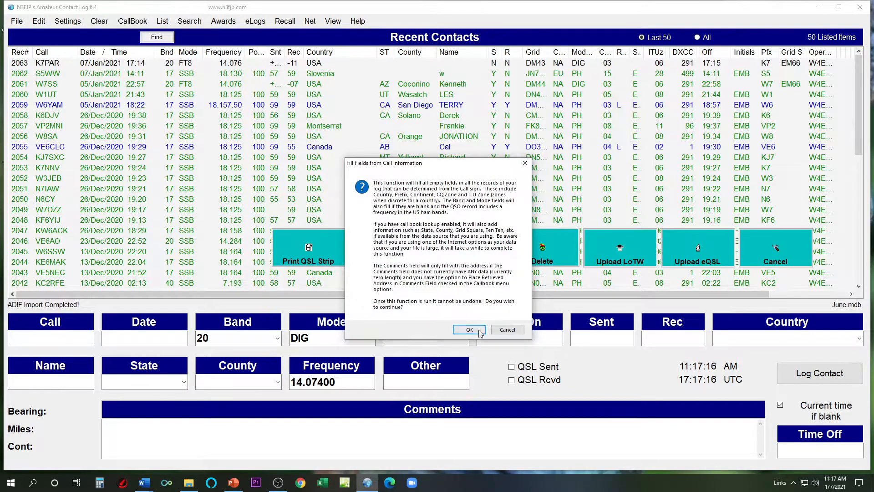
{"action": "left_click", "coordinate": [469, 329]}
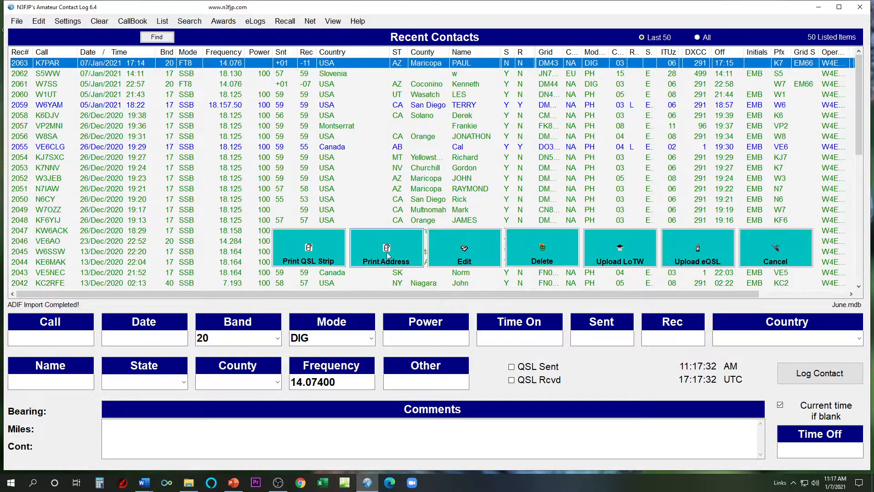
{"action": "left_click", "coordinate": [618, 261]}
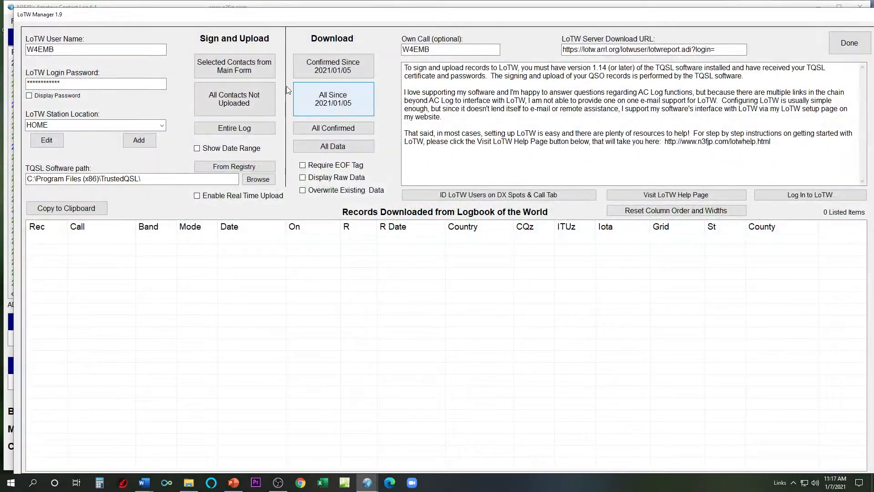
{"action": "left_click", "coordinate": [333, 99]}
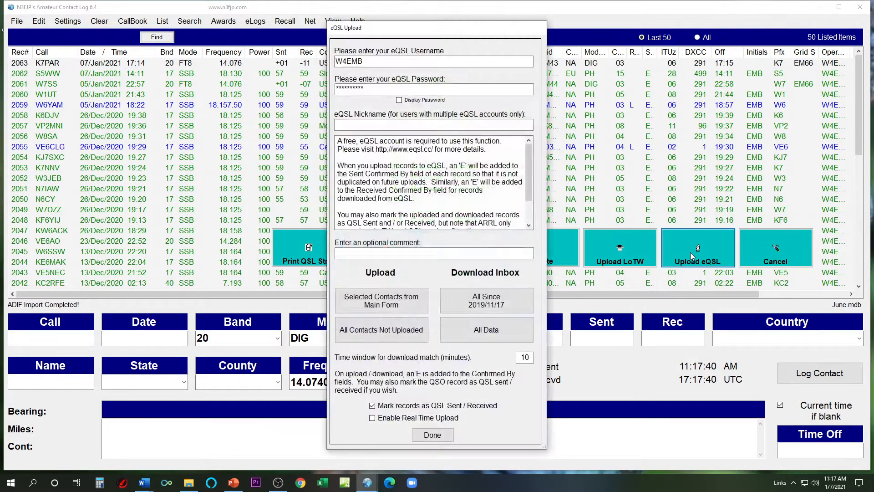
{"action": "left_click", "coordinate": [381, 300]}
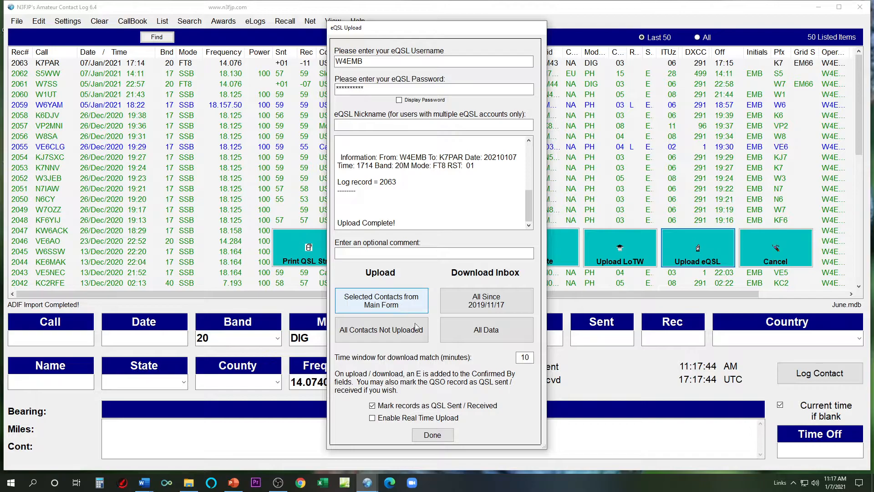
{"action": "left_click", "coordinate": [432, 434]}
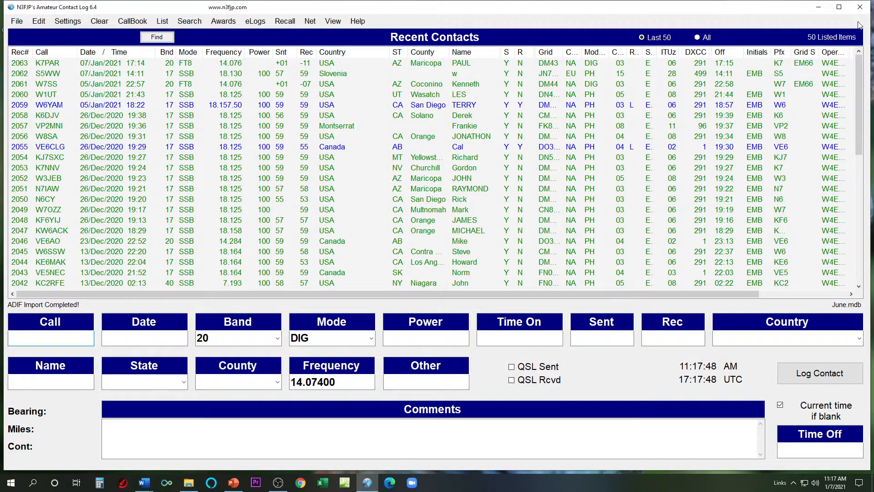
Step: Minimize ACLog, launch the browser and reach the QRZ.com logbook settings page
{"action": "left_click", "coordinate": [818, 7]}
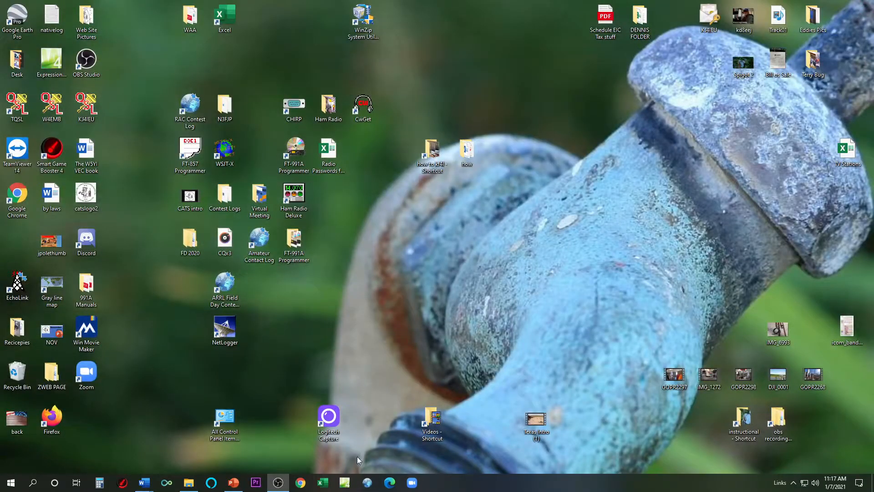
{"action": "left_click", "coordinate": [300, 482]}
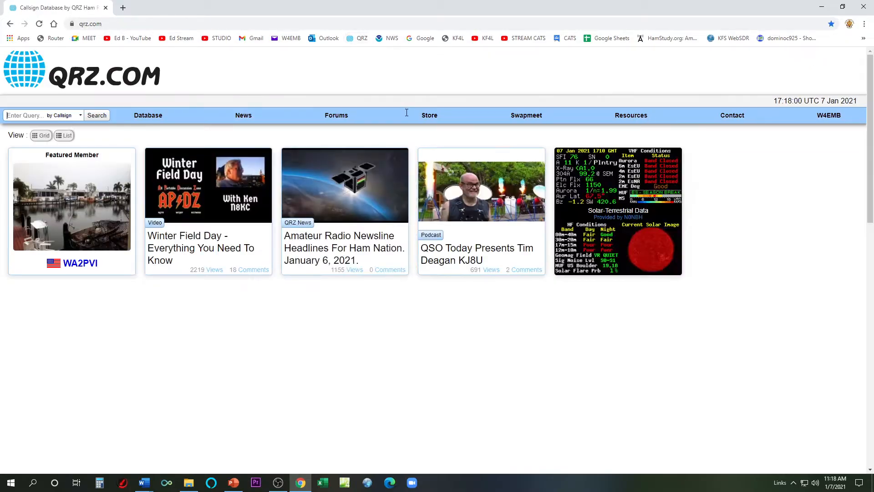
{"action": "left_click", "coordinate": [829, 115]}
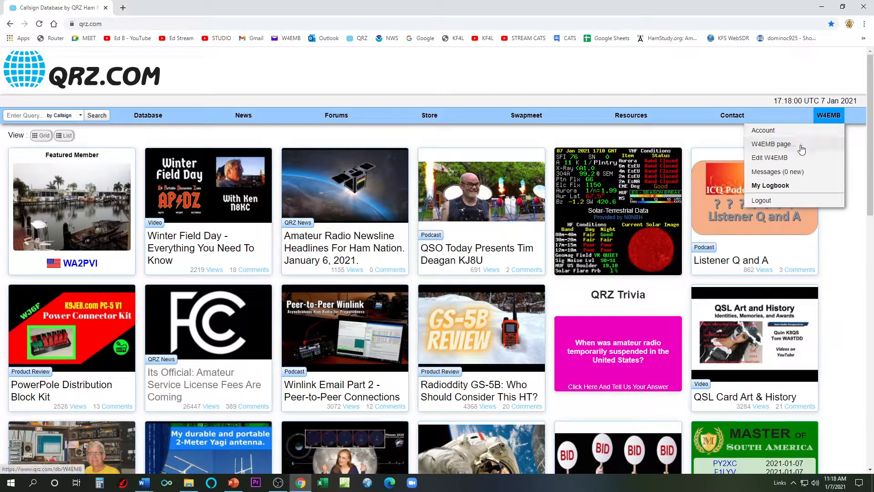
{"action": "left_click", "coordinate": [772, 144]}
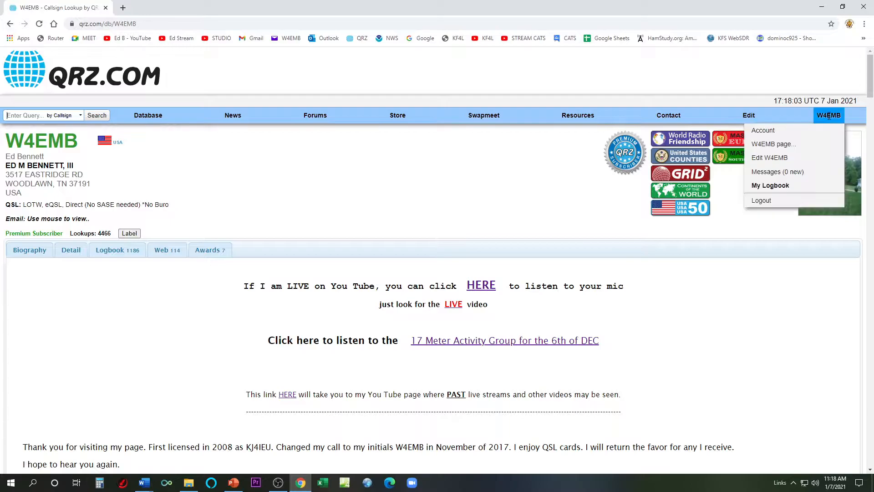
{"action": "left_click", "coordinate": [770, 185]}
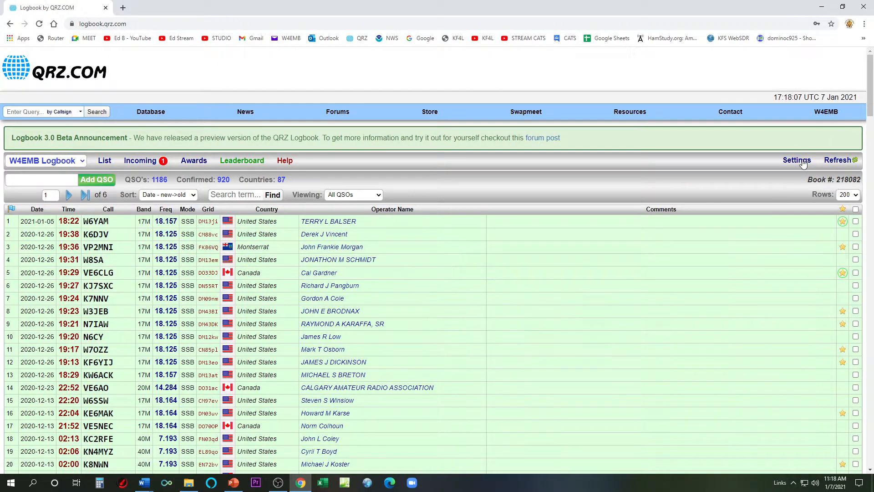
{"action": "left_click", "coordinate": [797, 160]}
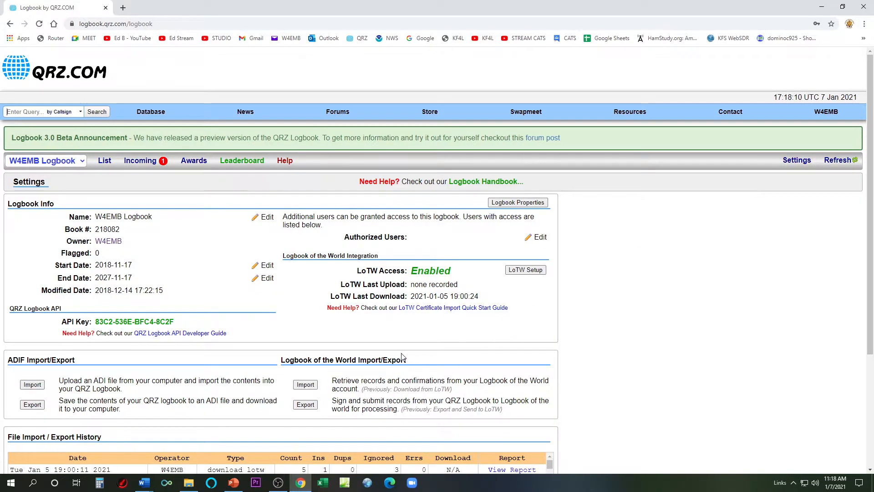
{"action": "scroll", "scroll_direction": "down", "scroll_amount": 3}
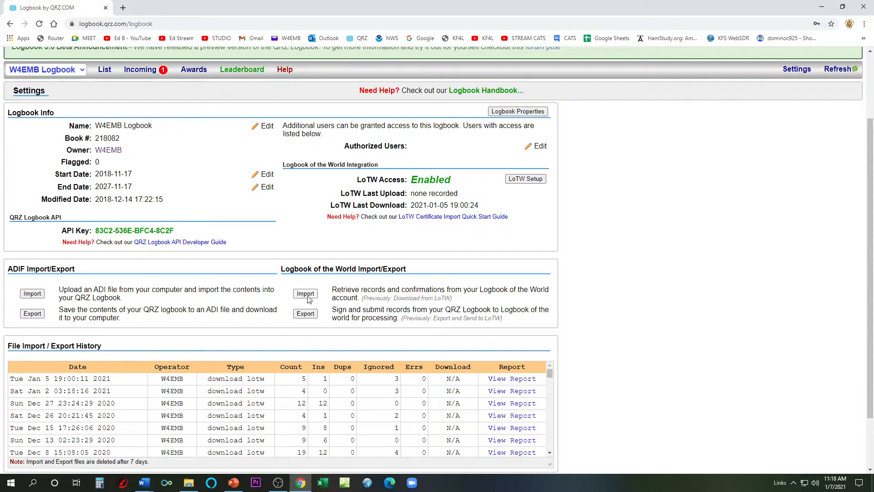
{"action": "left_click", "coordinate": [305, 294]}
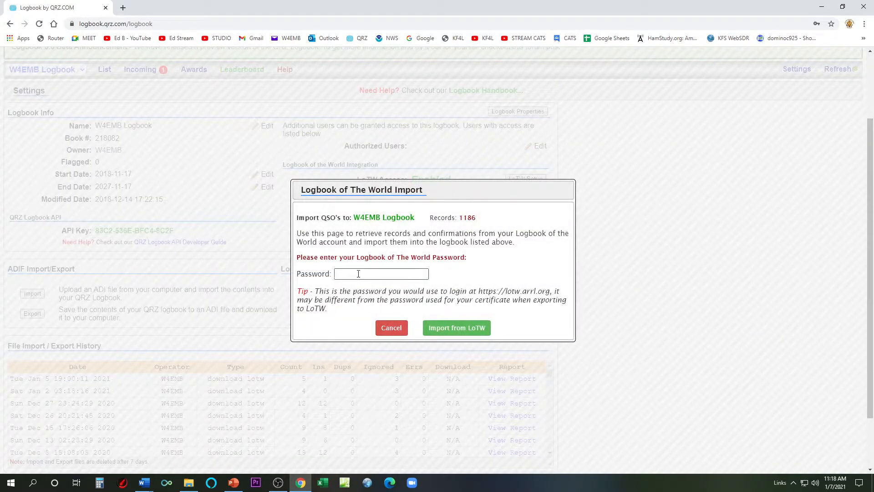
{"action": "left_click", "coordinate": [381, 273]}
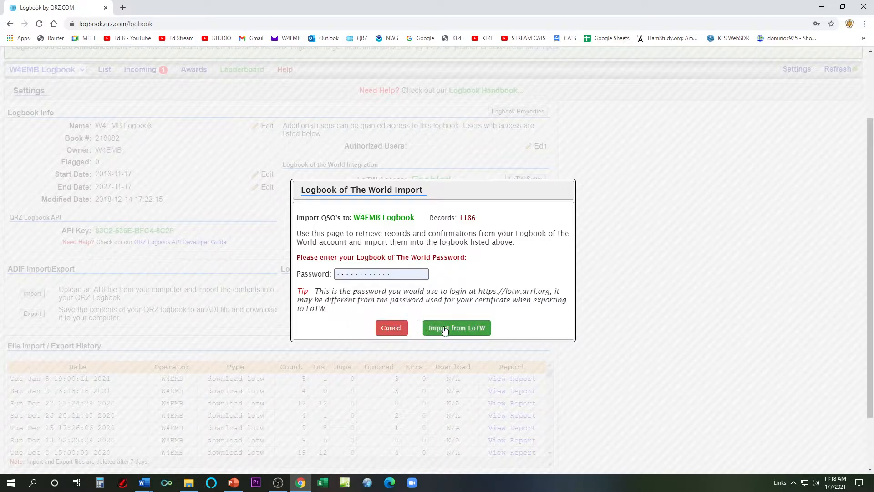
{"action": "left_click", "coordinate": [457, 328]}
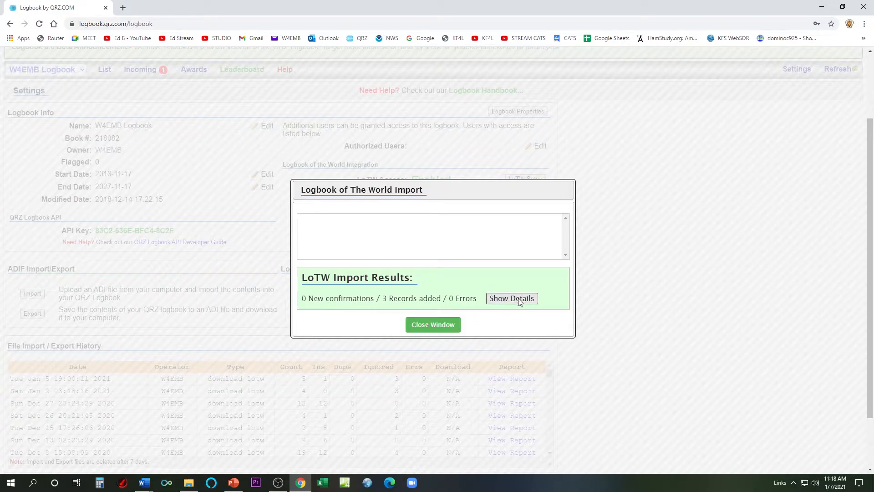
{"action": "left_click", "coordinate": [511, 298]}
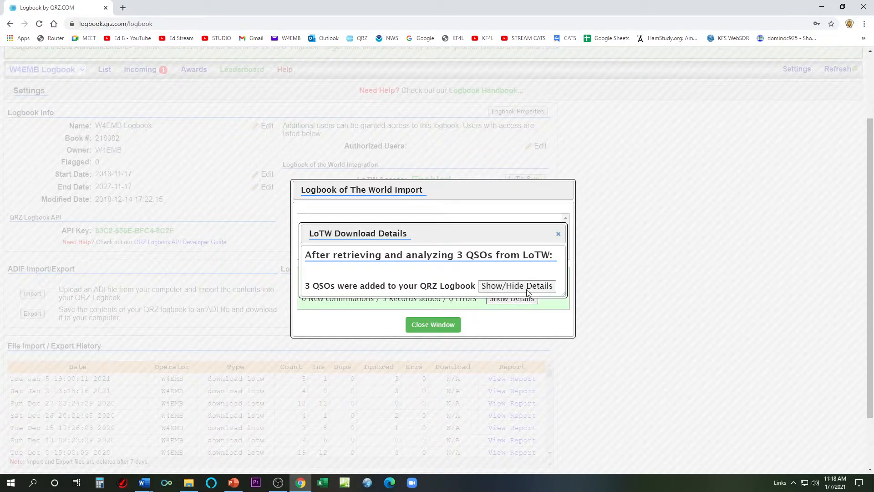
{"action": "left_click", "coordinate": [516, 285]}
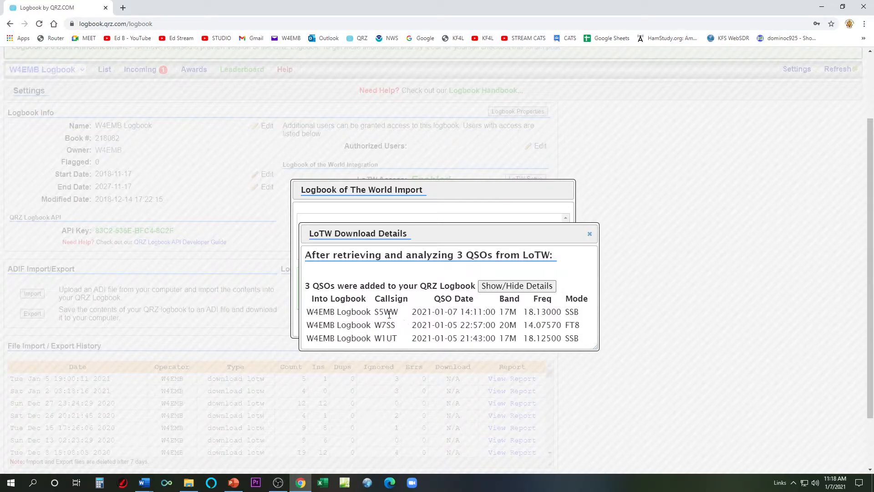
{"action": "mouse_move", "coordinate": [397, 323]}
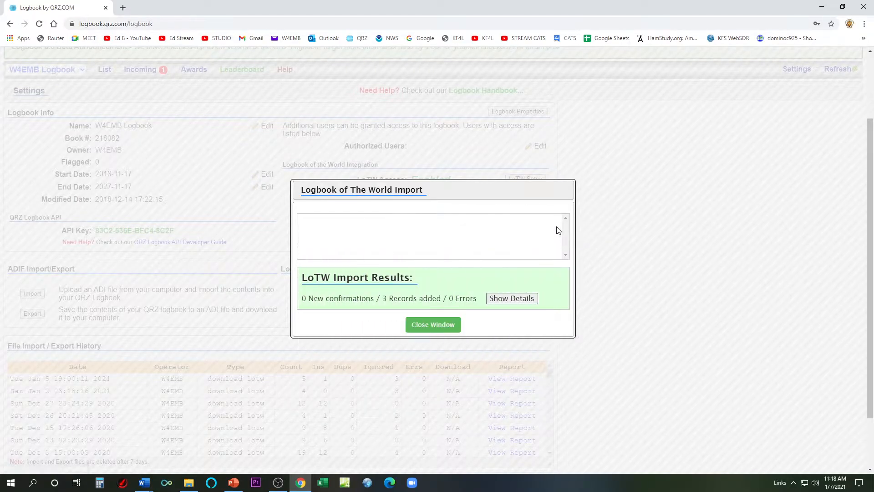
{"action": "left_click", "coordinate": [432, 324]}
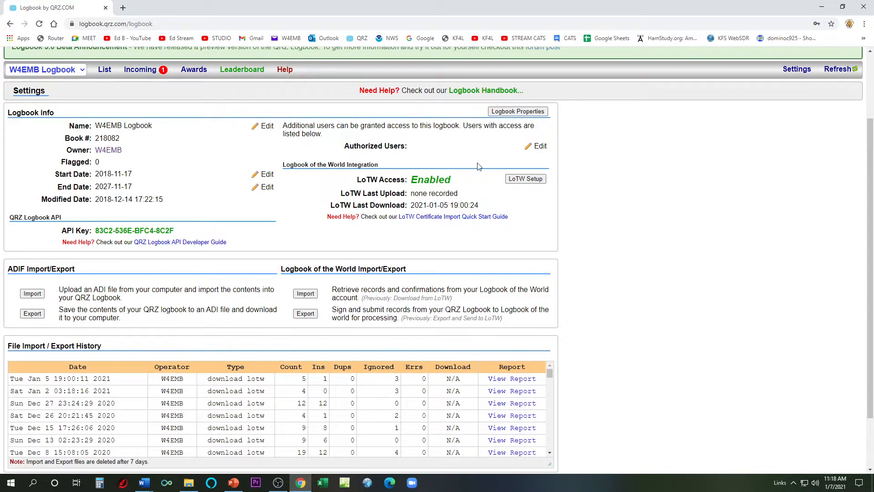
{"action": "left_click", "coordinate": [838, 70]}
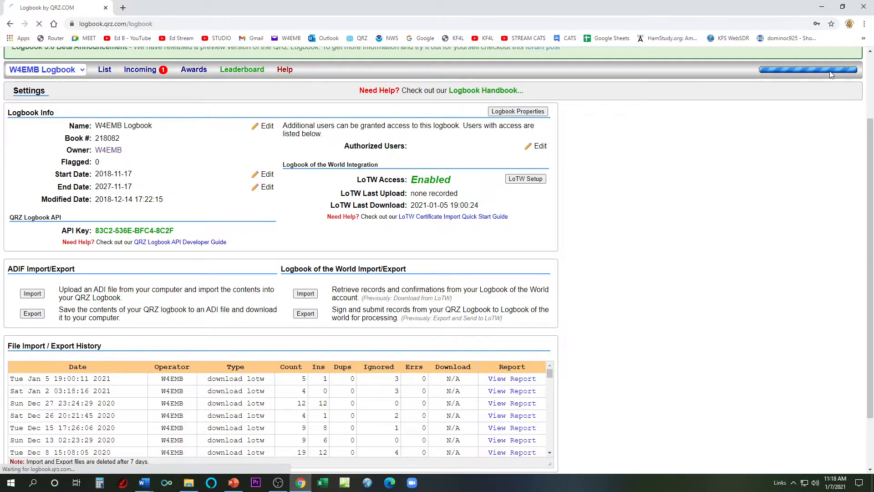
{"action": "left_click", "coordinate": [104, 69]}
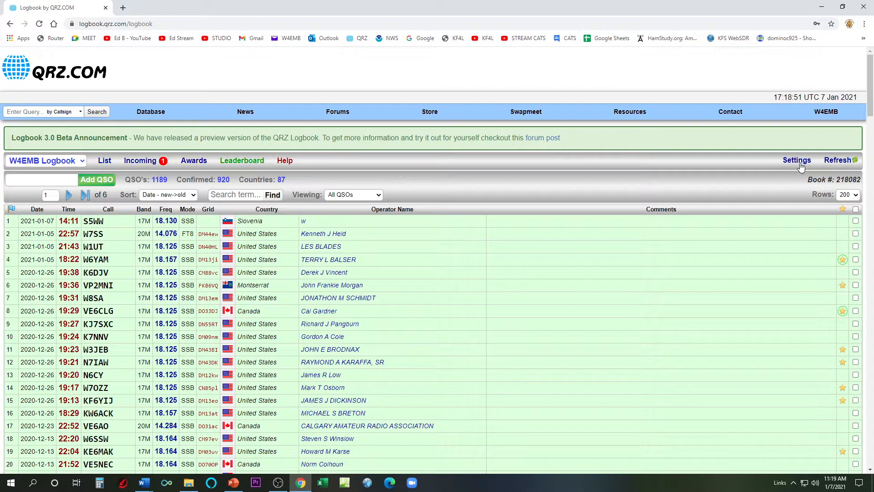
{"action": "left_click", "coordinate": [796, 160]}
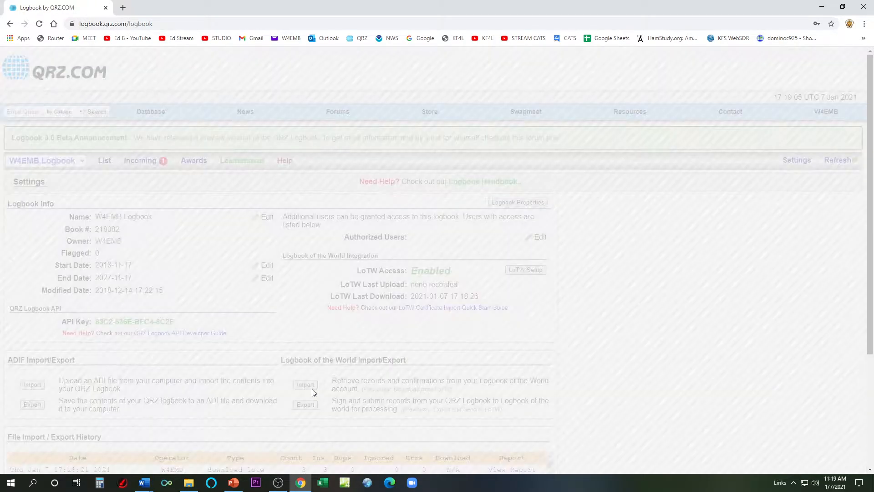
{"action": "left_click", "coordinate": [305, 385]}
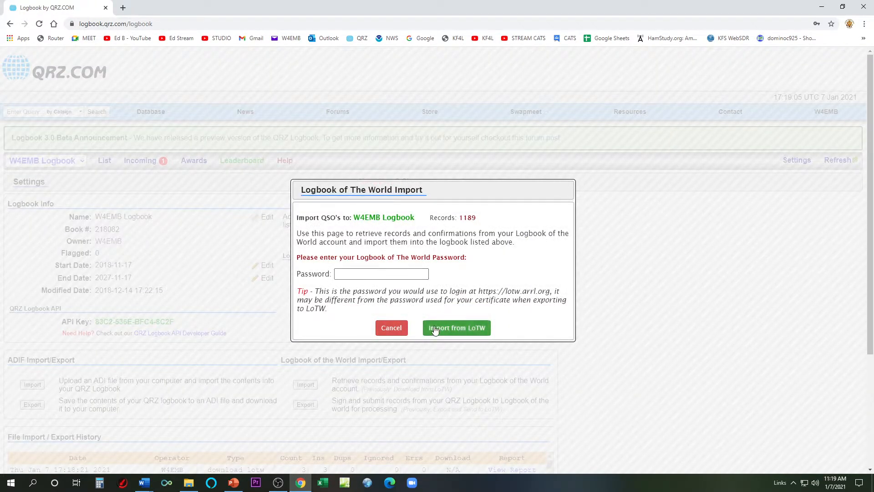
{"action": "left_click", "coordinate": [381, 274]}
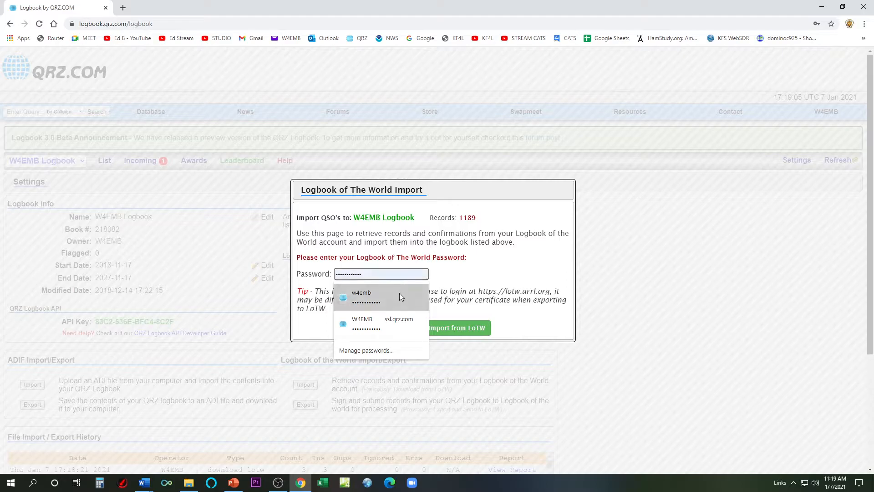
{"action": "left_click", "coordinate": [457, 327]}
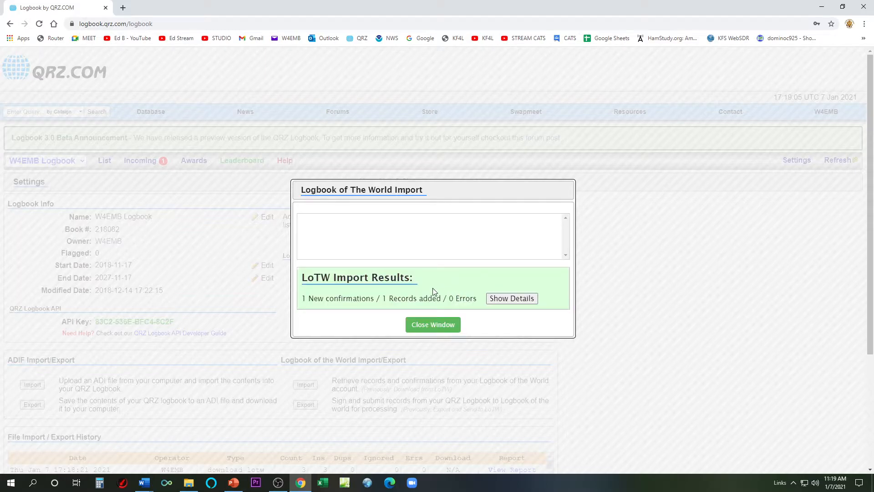
{"action": "mouse_move", "coordinate": [511, 298]}
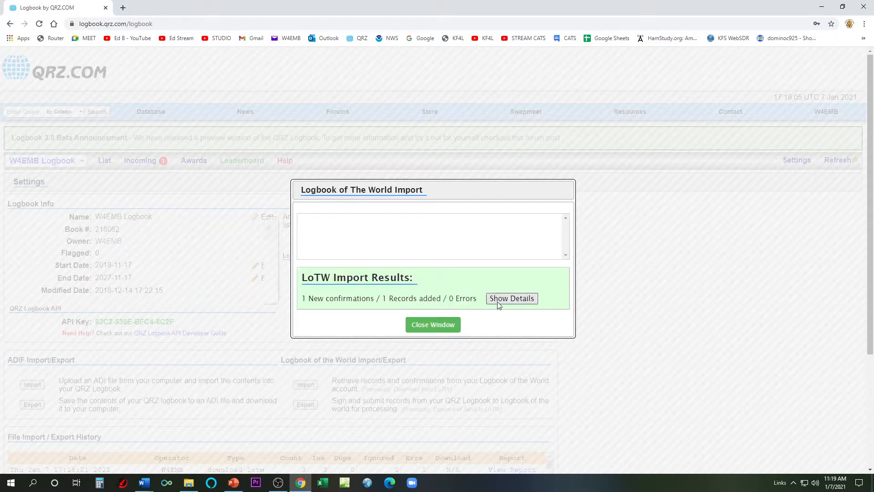
{"action": "left_click", "coordinate": [511, 298]}
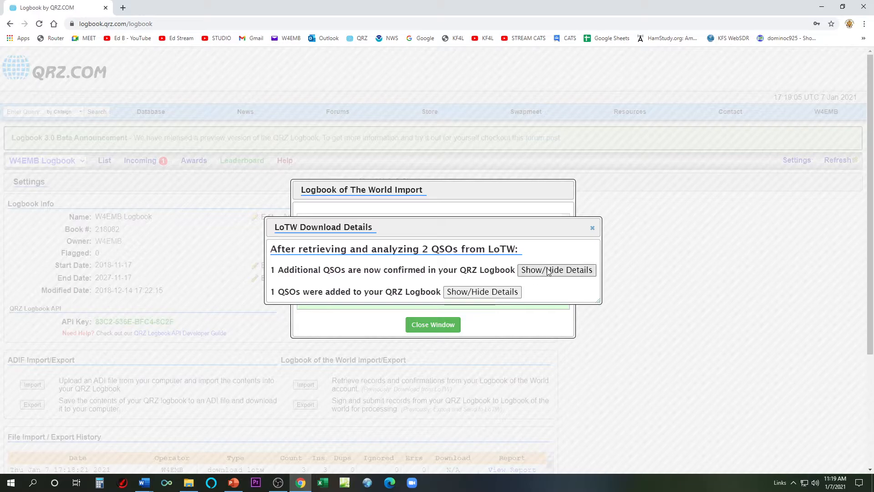
{"action": "left_click", "coordinate": [556, 270]}
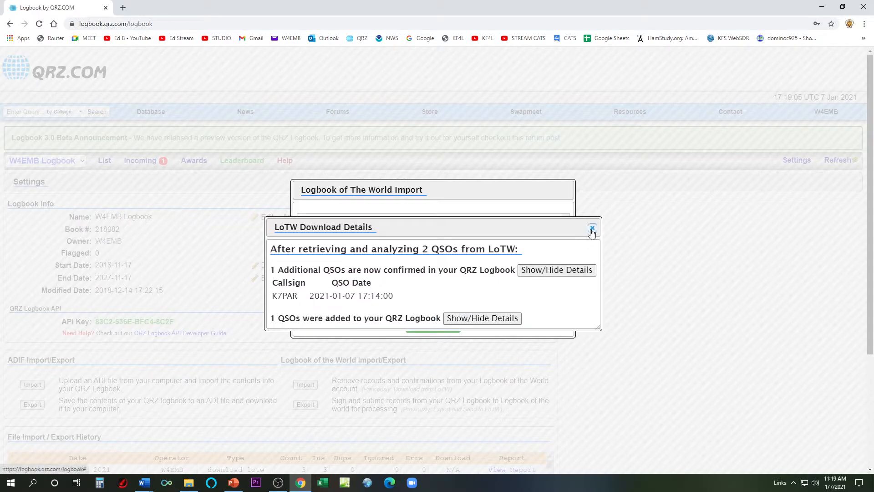
{"action": "left_click", "coordinate": [591, 228]}
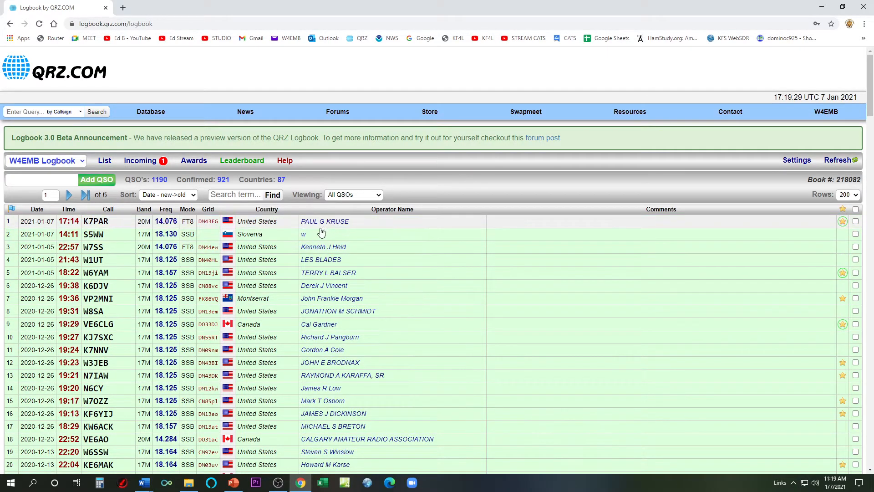
{"action": "mouse_move", "coordinate": [845, 229]}
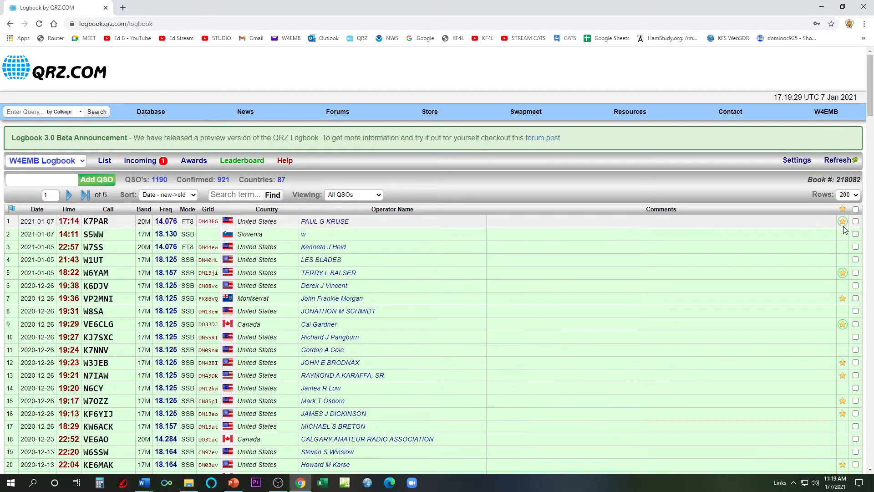
{"action": "mouse_move", "coordinate": [842, 221]}
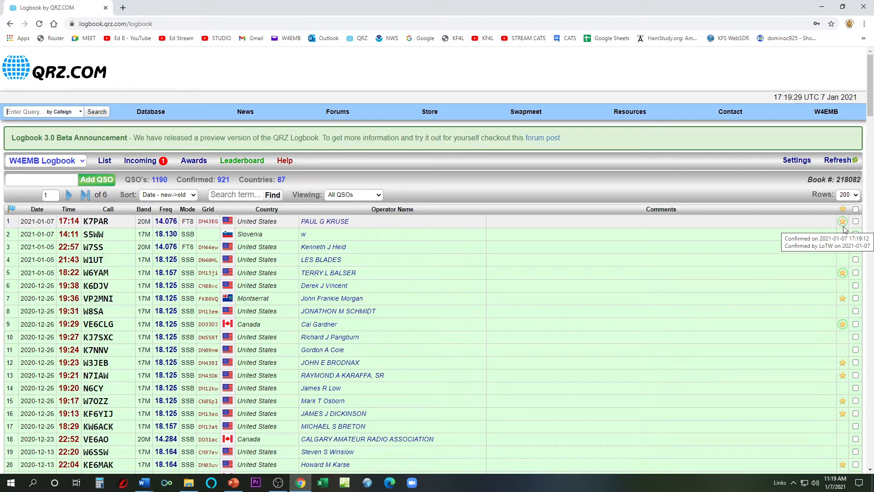
{"action": "mouse_move", "coordinate": [843, 232]}
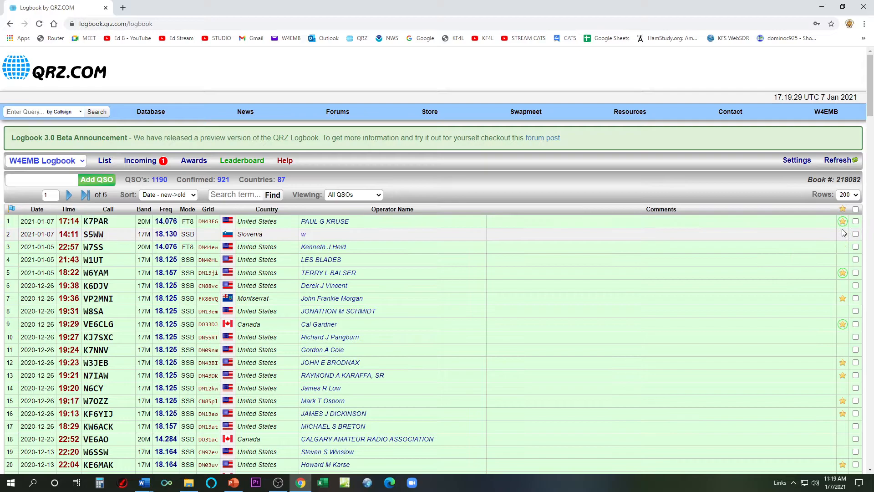
{"action": "mouse_move", "coordinate": [842, 221]}
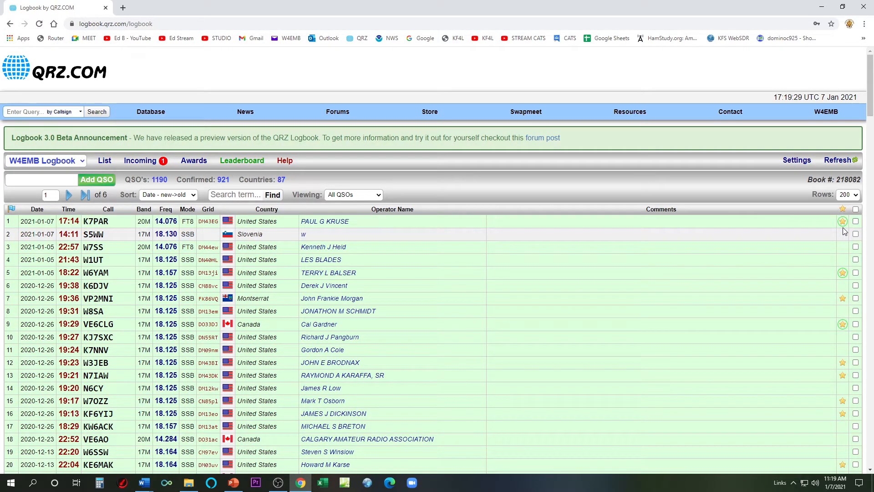
{"action": "mouse_move", "coordinate": [842, 221]}
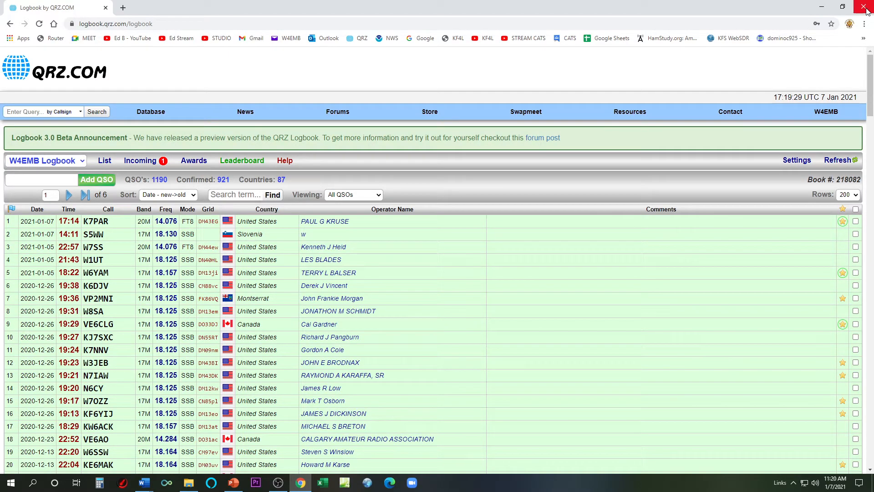
{"action": "mouse_move", "coordinate": [866, 6]}
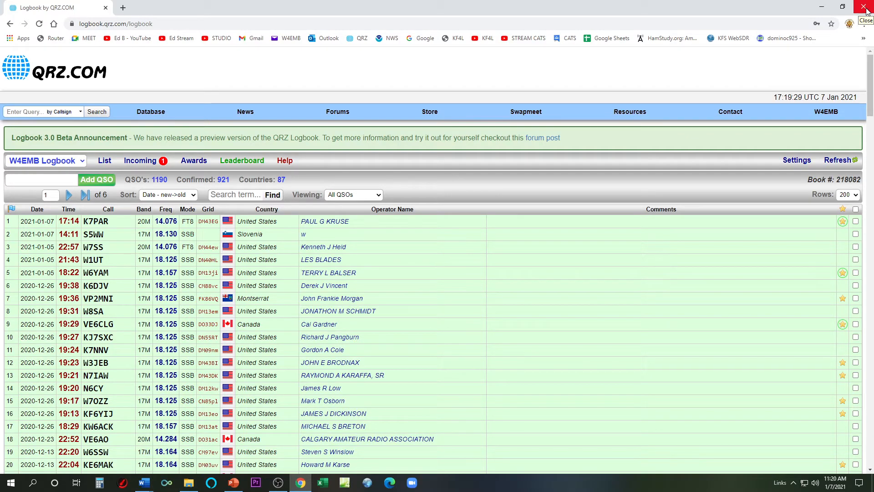
Step: Close the QRZ browser and select the ACLog and WSJT-X desktop shortcuts
{"action": "left_click", "coordinate": [866, 7]}
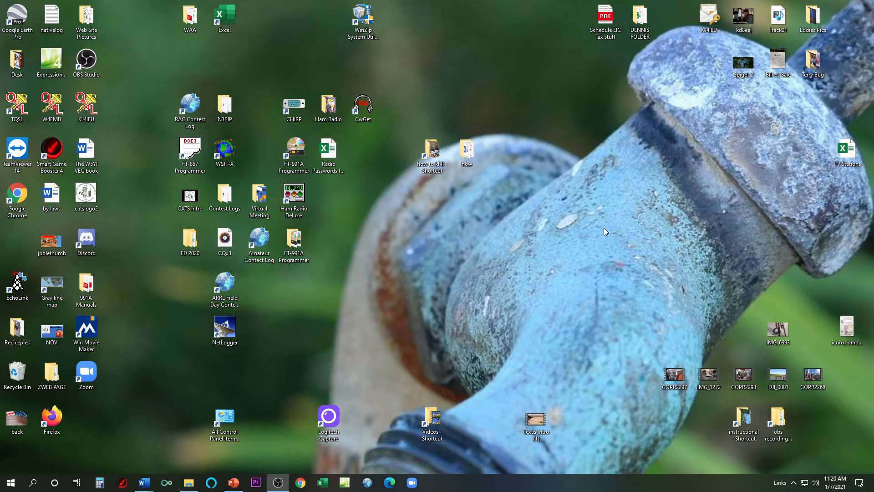
{"action": "left_click", "coordinate": [224, 285]}
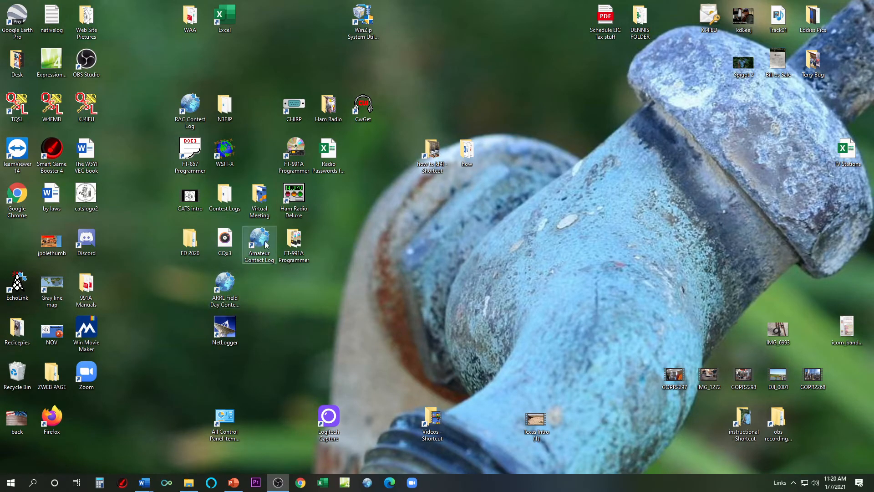
{"action": "left_click", "coordinate": [224, 151]}
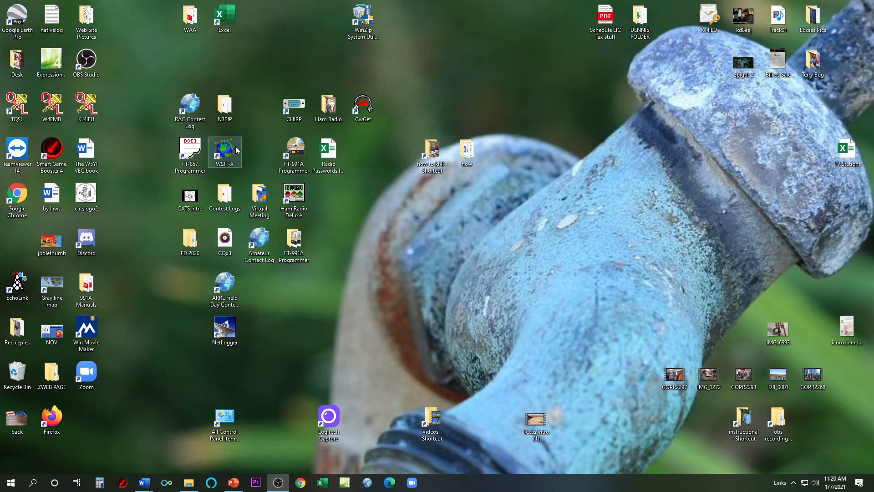